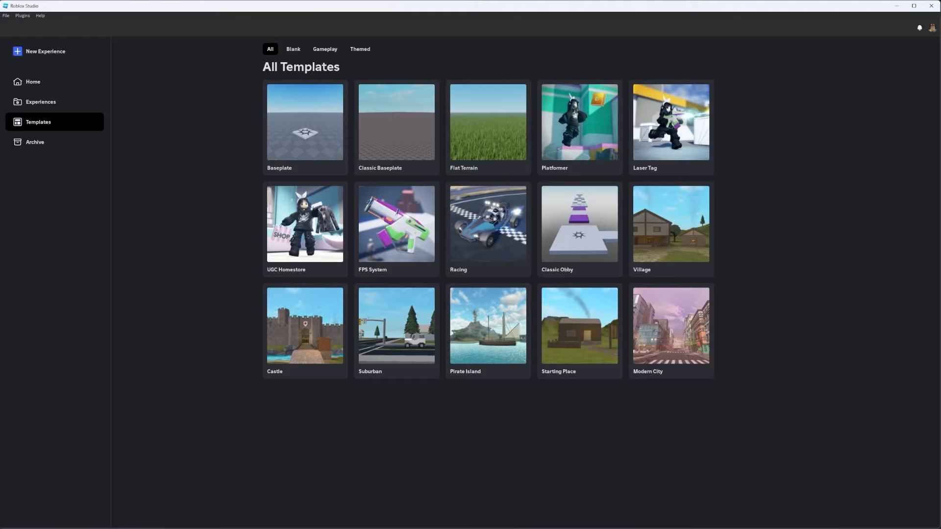
pyautogui.moveTo(381, 298)
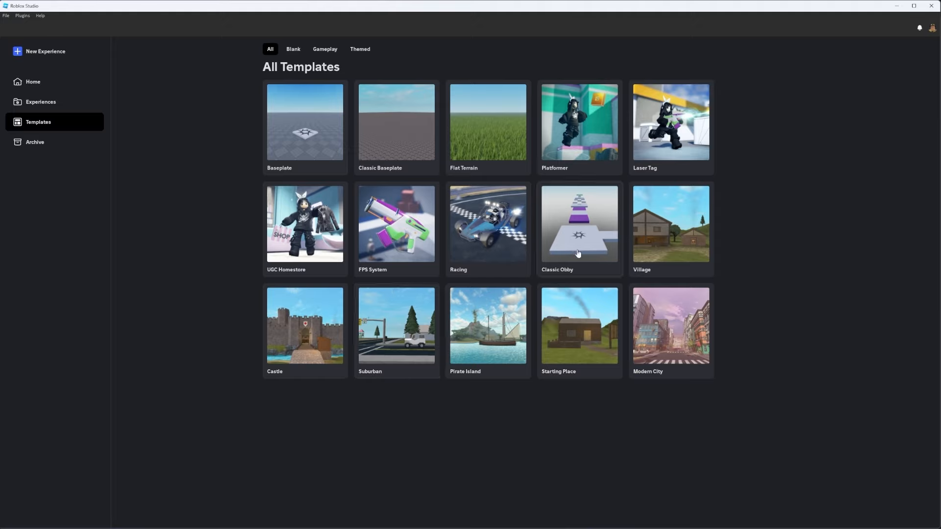
pyautogui.moveTo(574, 250)
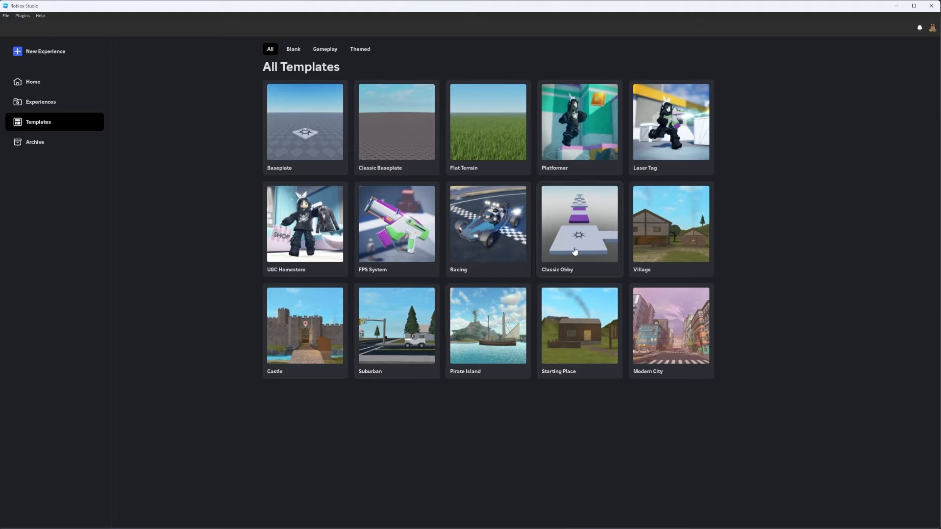
pyautogui.moveTo(602, 254)
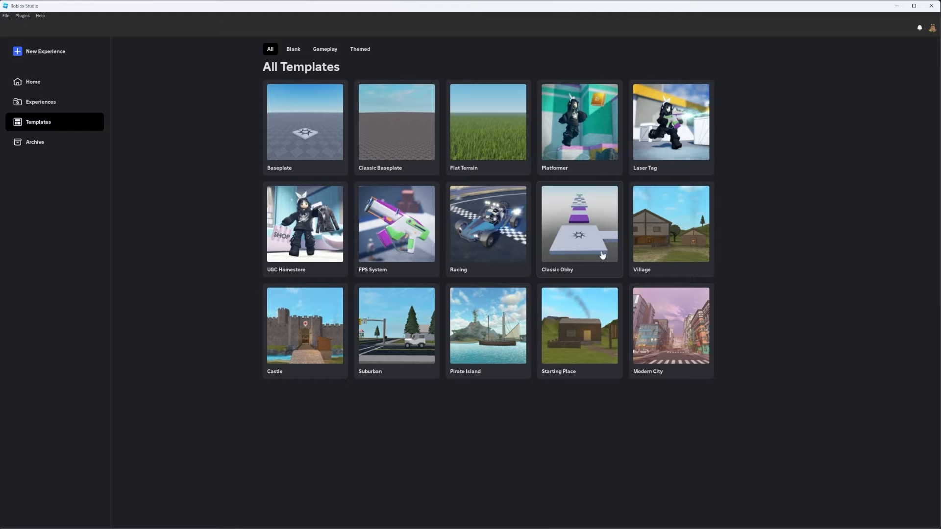
pyautogui.moveTo(586, 265)
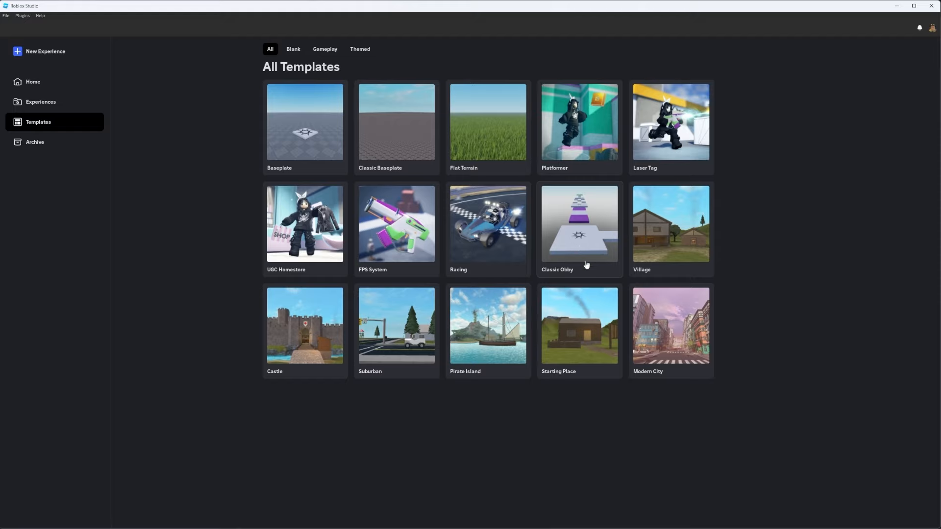
pyautogui.moveTo(571, 131)
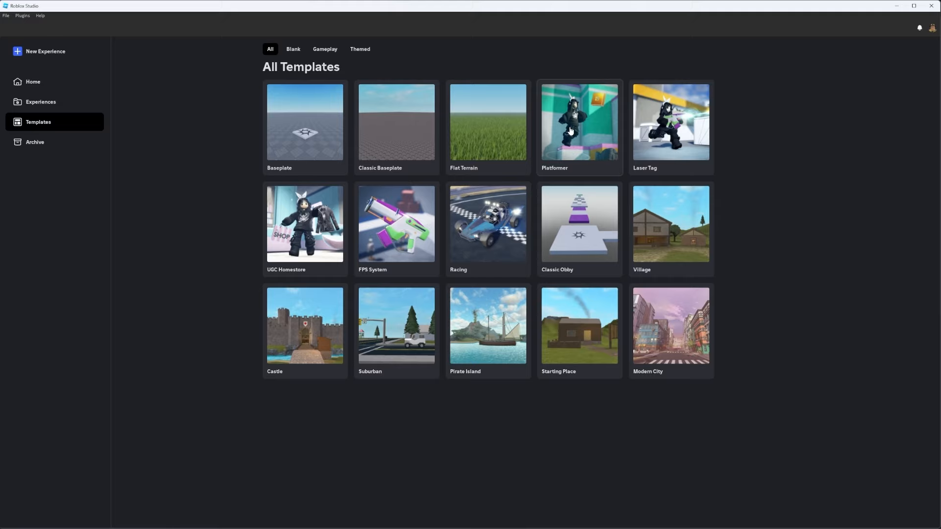
pyautogui.moveTo(579, 128)
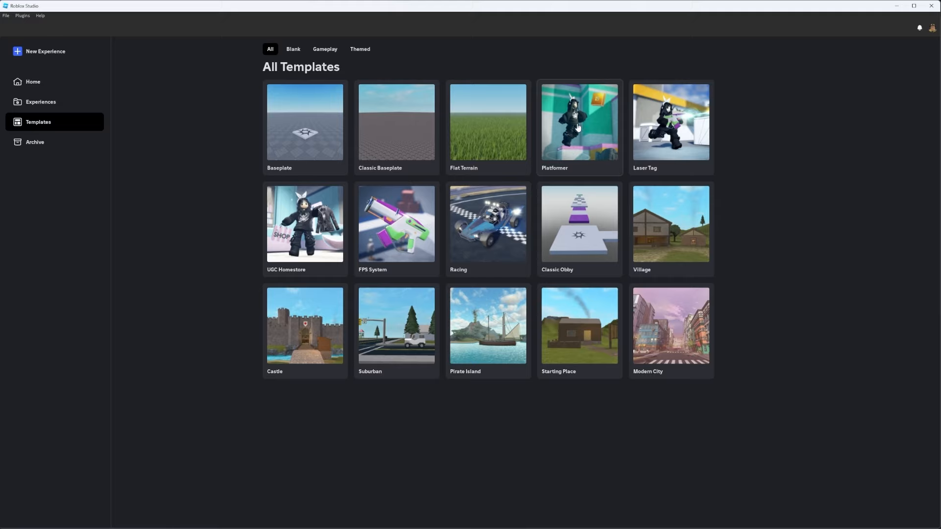
pyautogui.moveTo(384, 251)
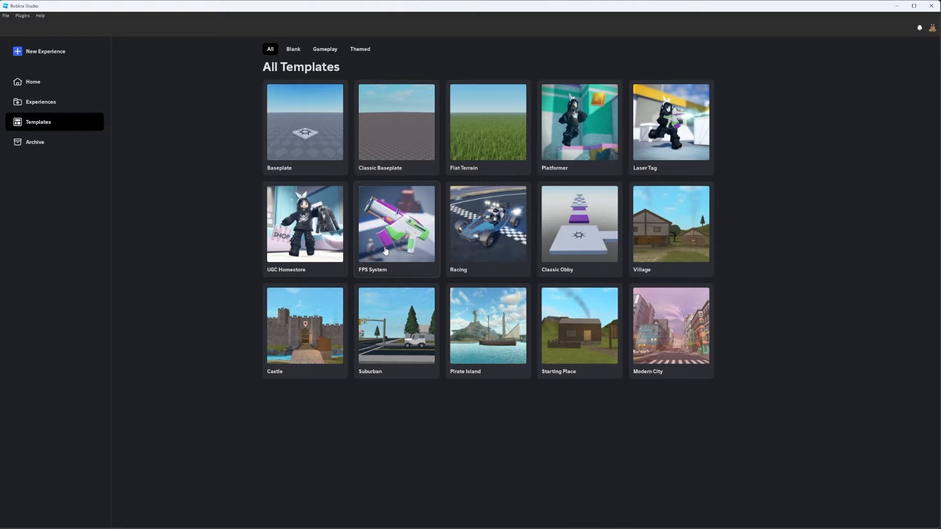
pyautogui.moveTo(513, 223)
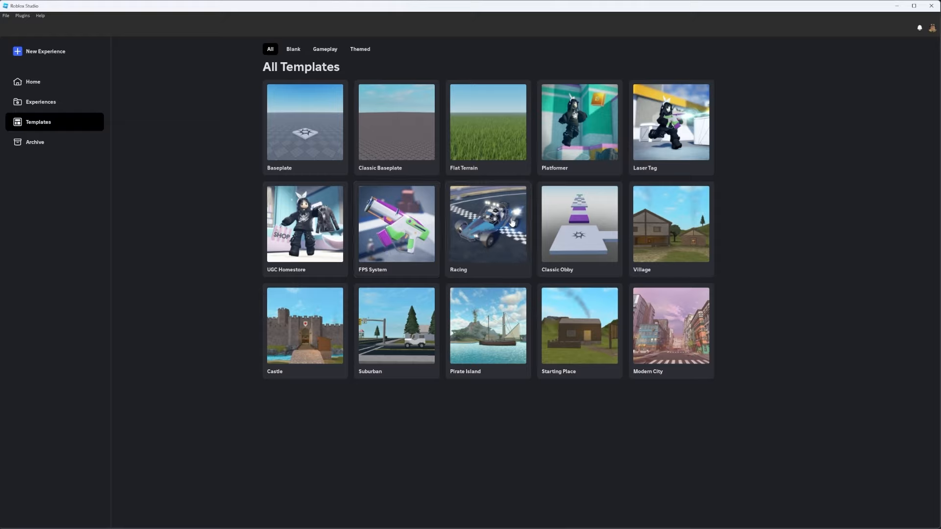
pyautogui.moveTo(681, 347)
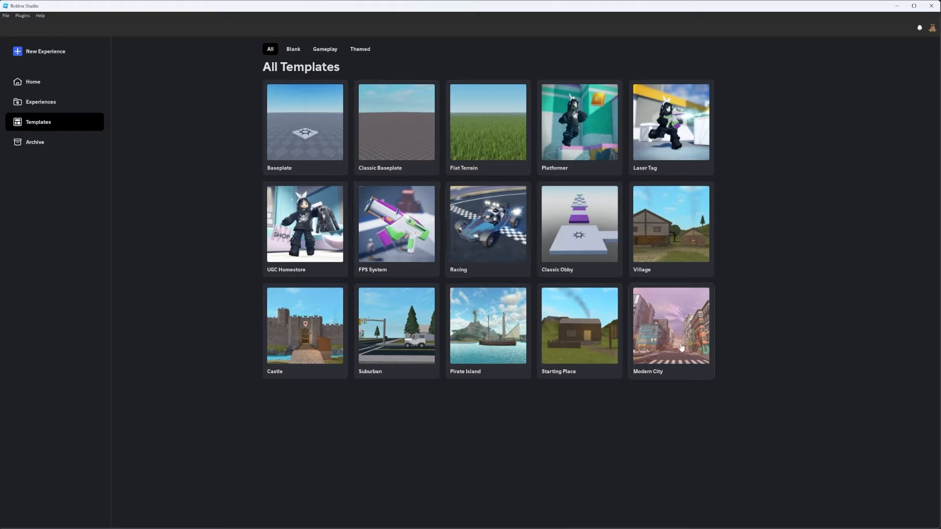
pyautogui.moveTo(408, 331)
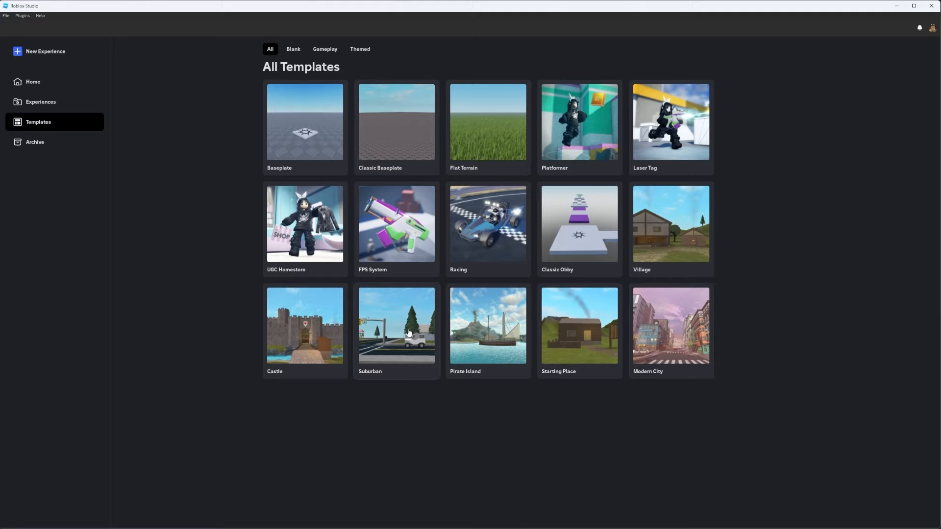
pyautogui.moveTo(410, 436)
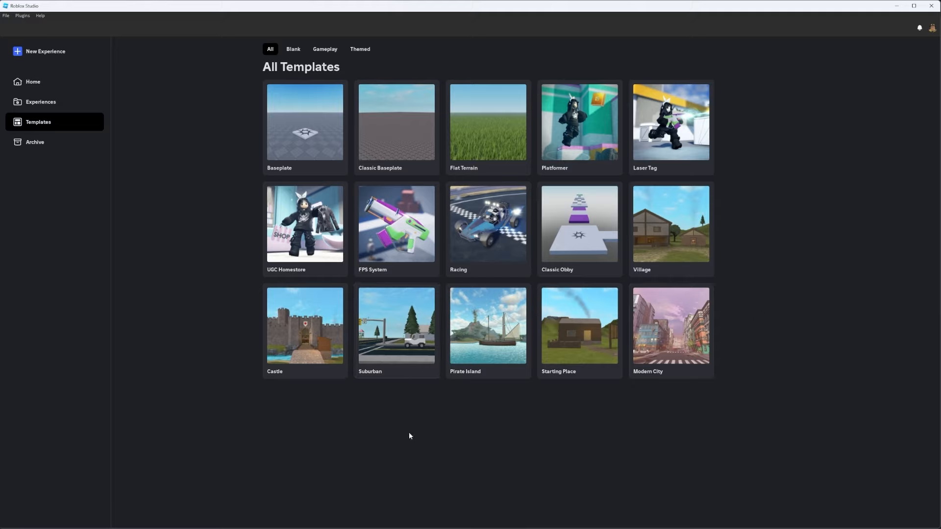
pyautogui.moveTo(383, 475)
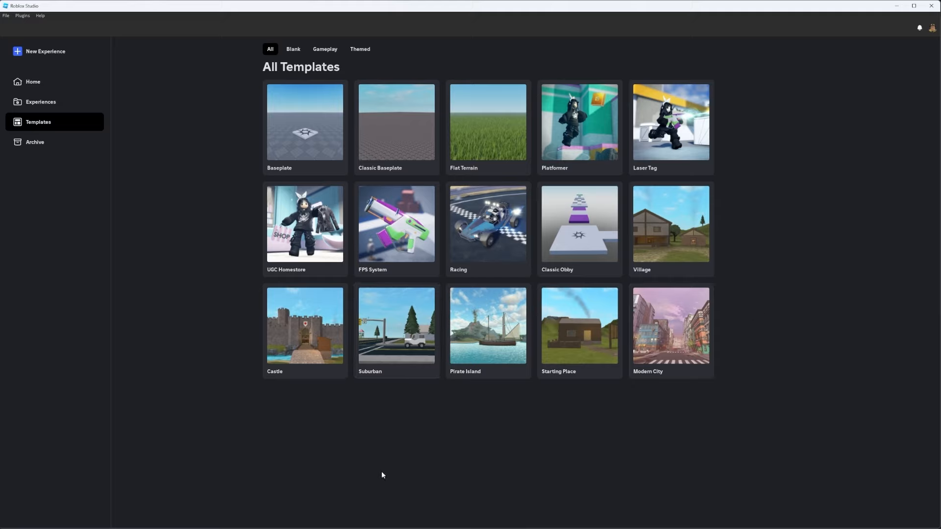
# Browse the Studio ribbon through the Modeling and Avatar toolsets and return to Home
pyautogui.doubleClick(671, 325)
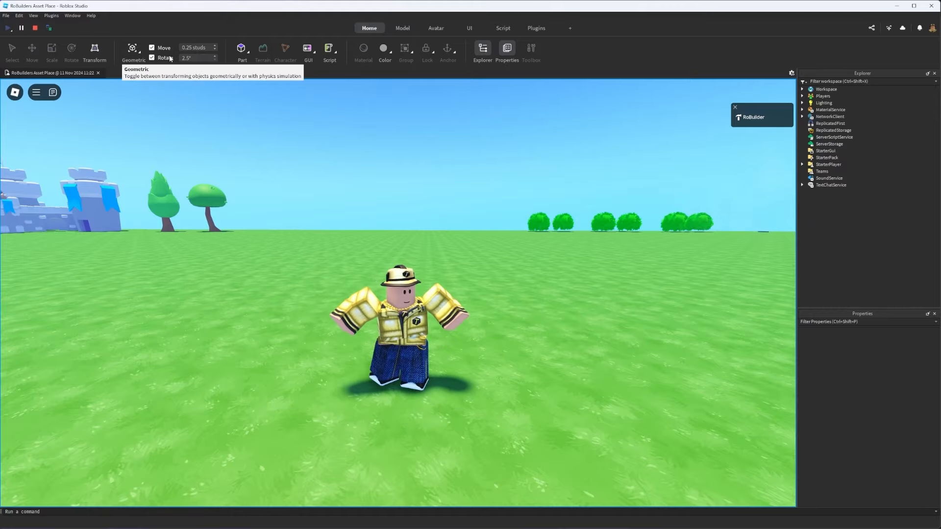
pyautogui.moveTo(242, 49)
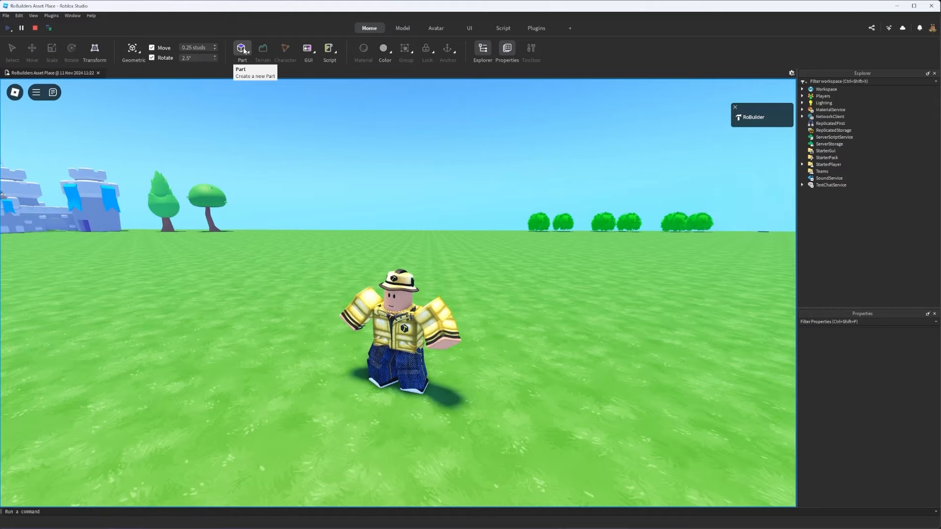
pyautogui.click(402, 28)
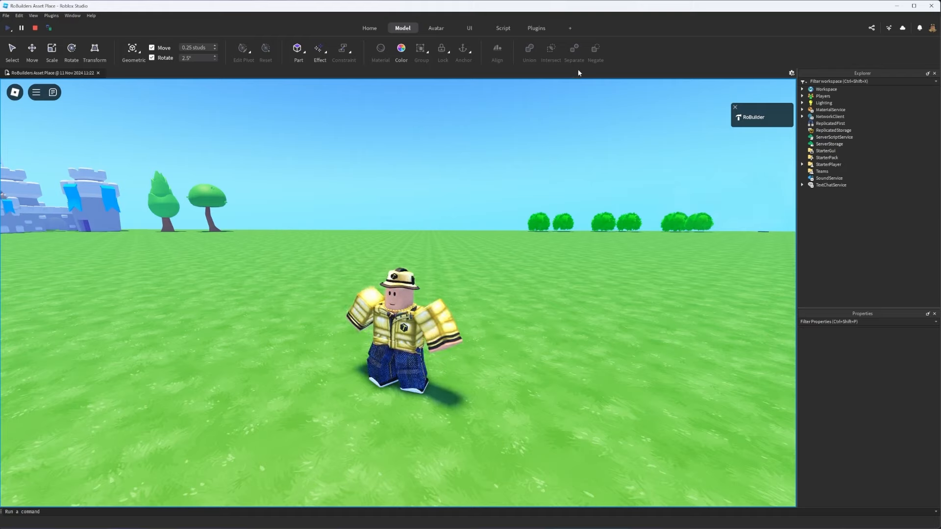
pyautogui.click(436, 27)
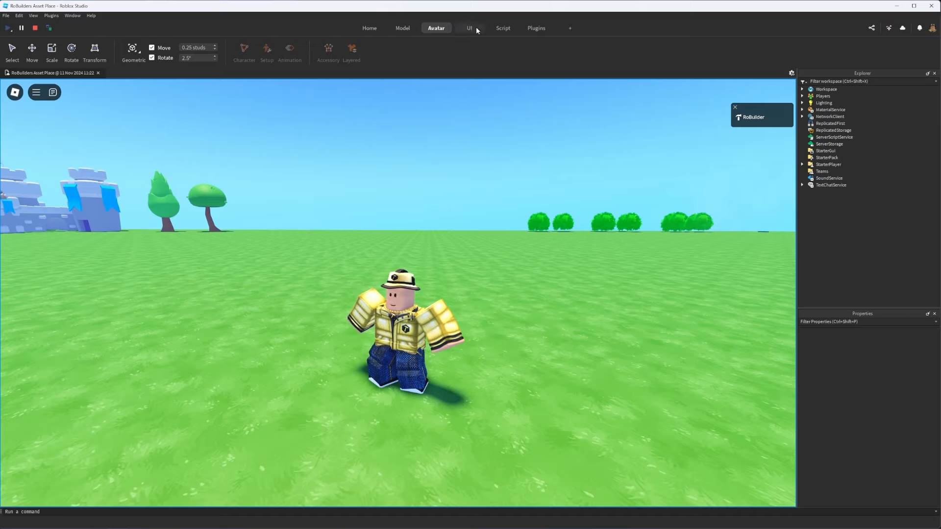
pyautogui.click(369, 27)
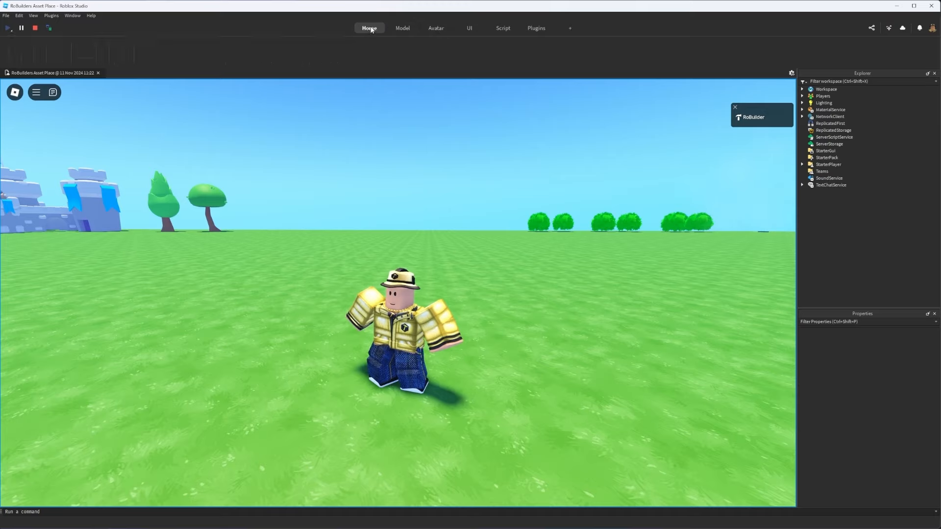
pyautogui.click(369, 28)
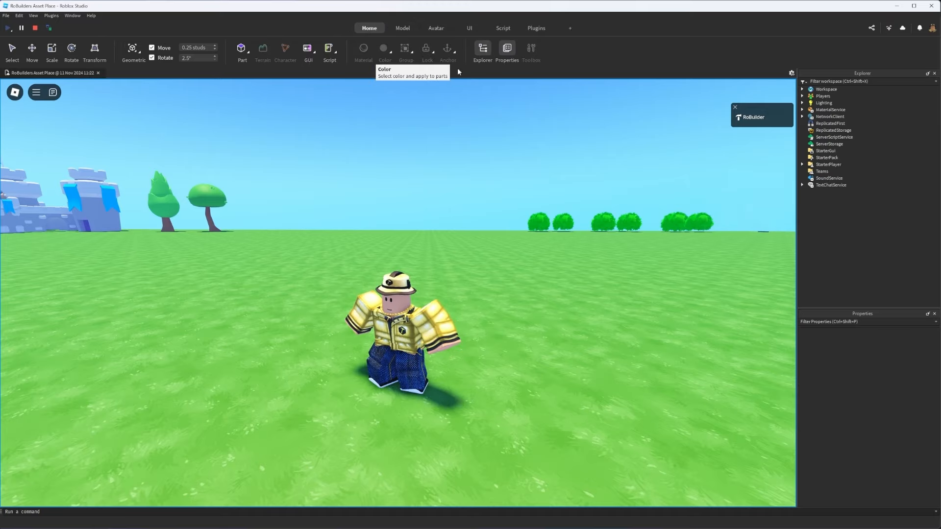
pyautogui.moveTo(602, 89)
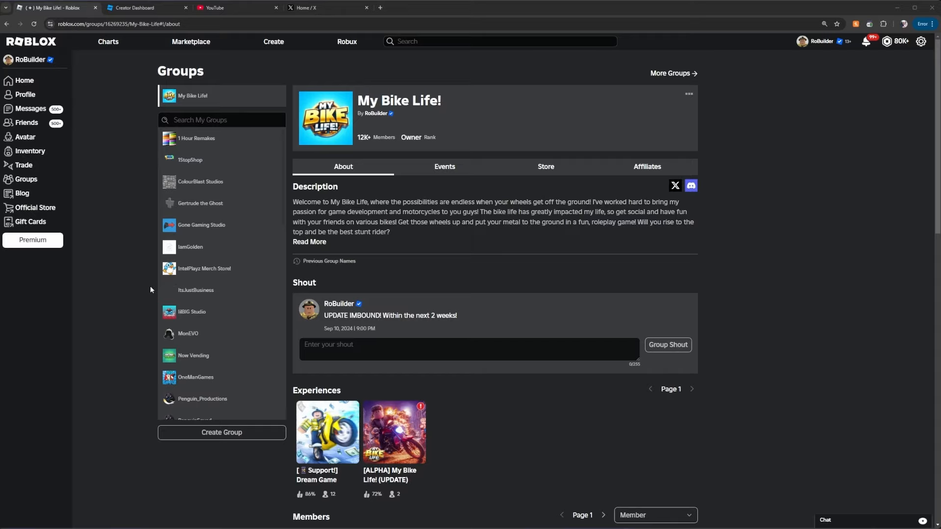
pyautogui.moveTo(455, 272)
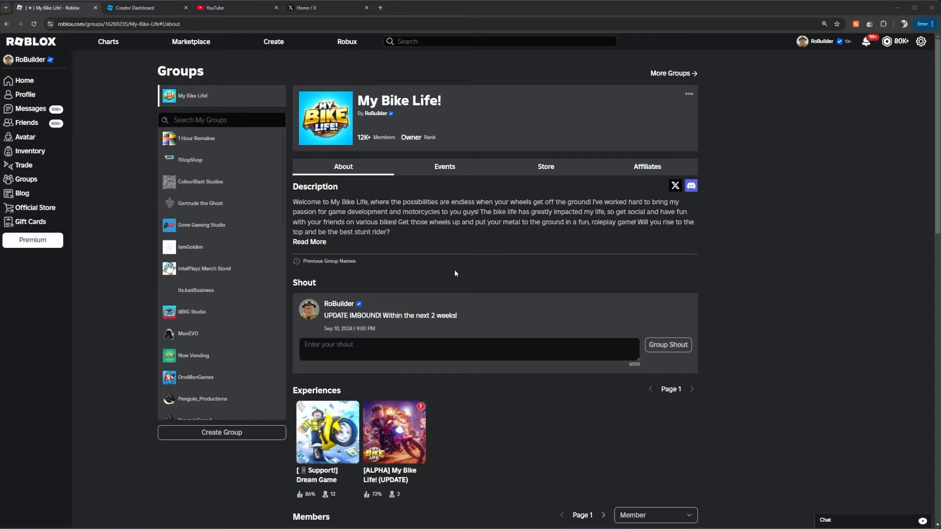
# Scroll the My Bike Life group page down past its description and shout to Experiences
pyautogui.scroll(-3)
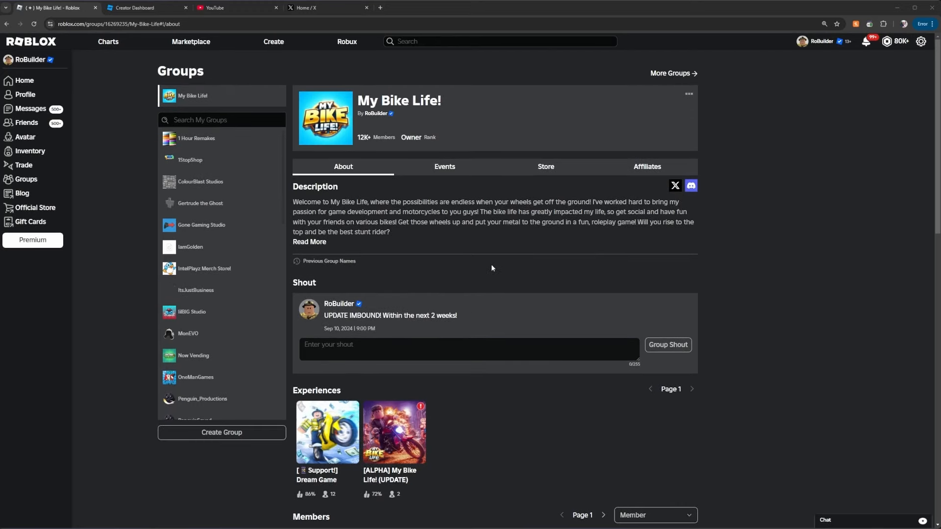
pyautogui.moveTo(487, 278)
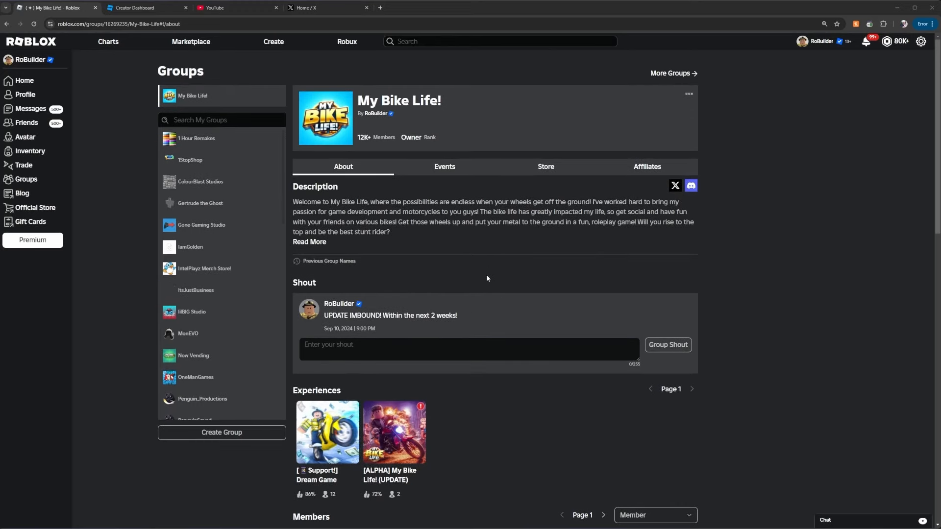
pyautogui.moveTo(447, 275)
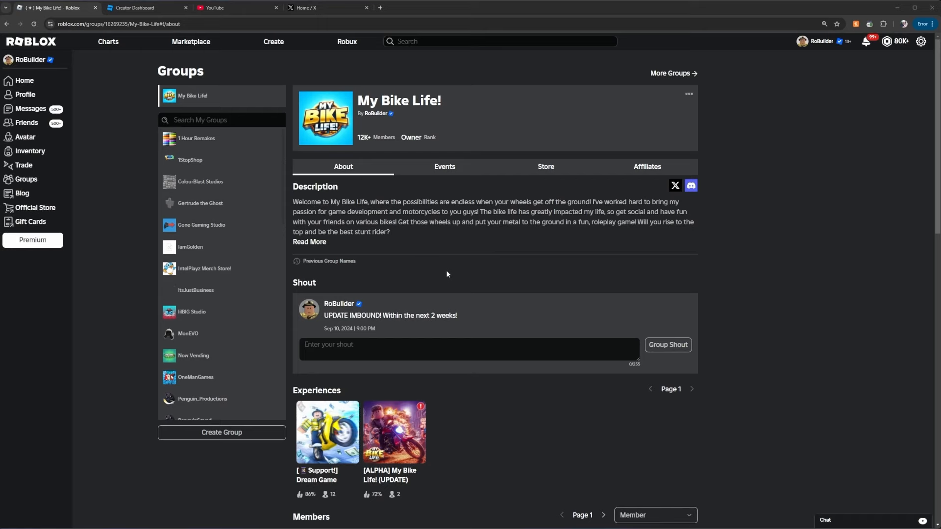
pyautogui.scroll(-3)
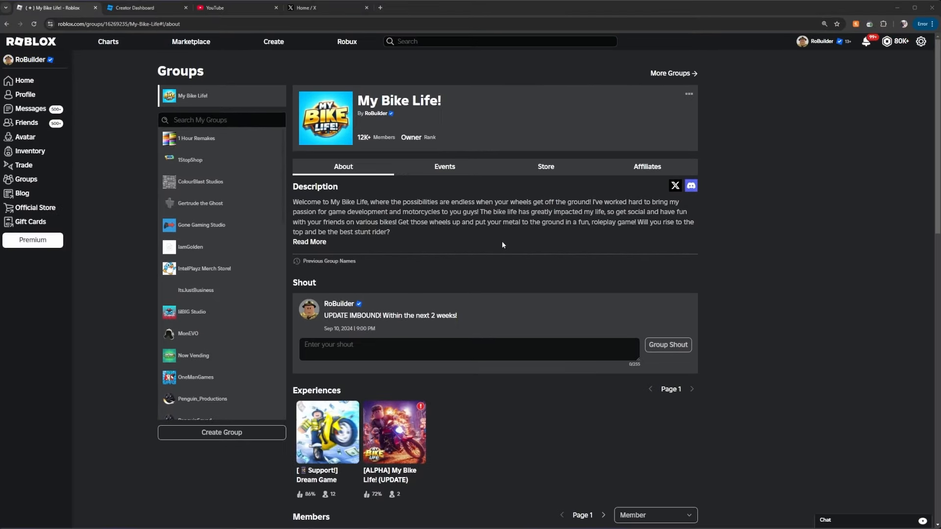
pyautogui.moveTo(545, 235)
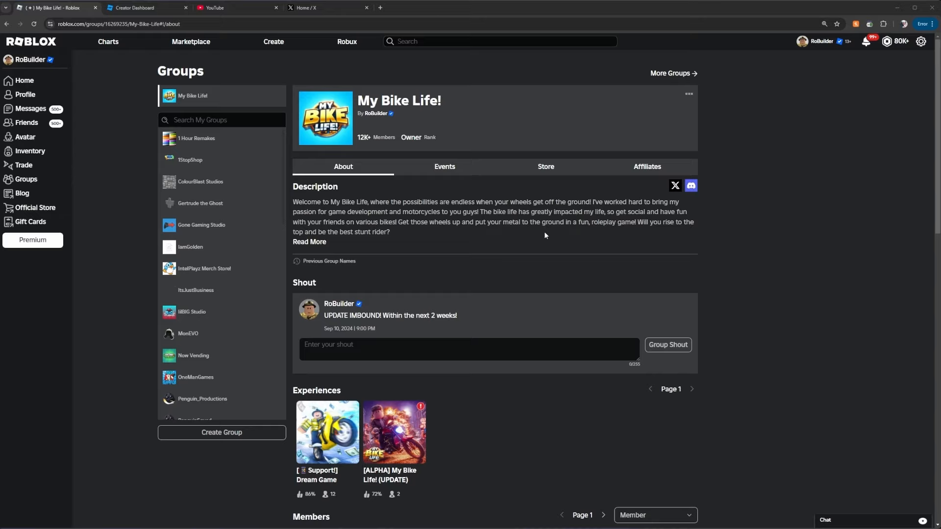
pyautogui.moveTo(429, 222)
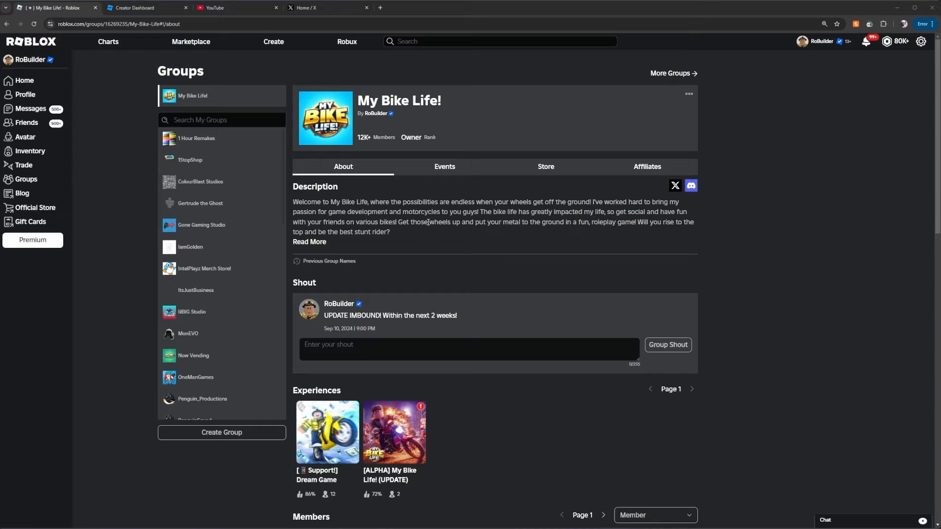
pyautogui.moveTo(507, 134)
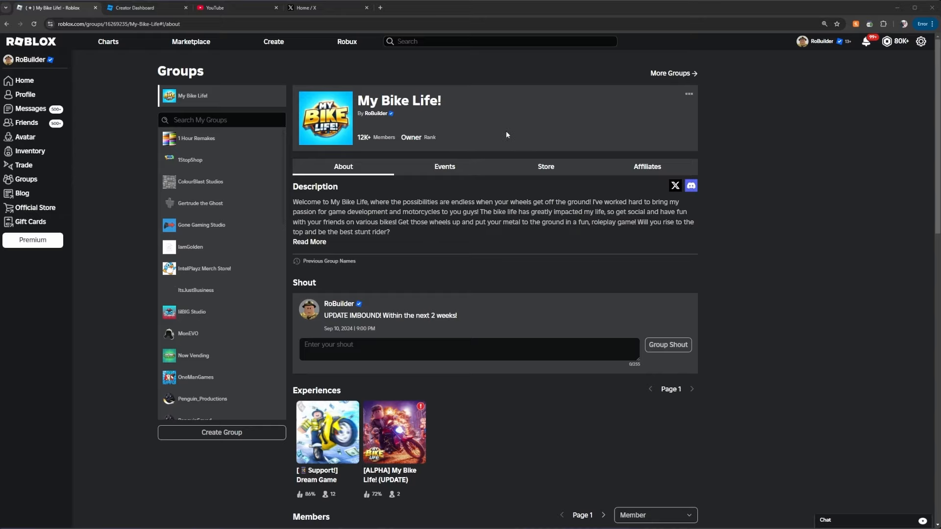
pyautogui.scroll(-3)
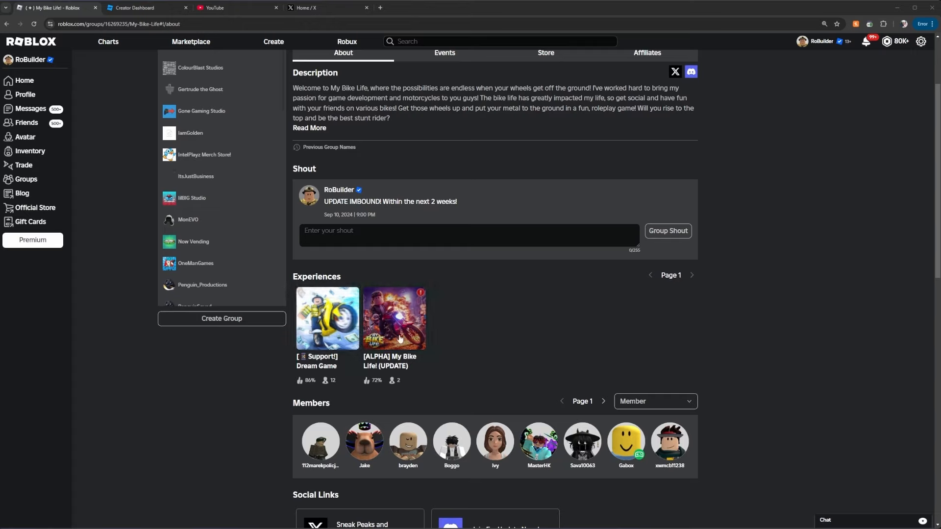
pyautogui.moveTo(492, 327)
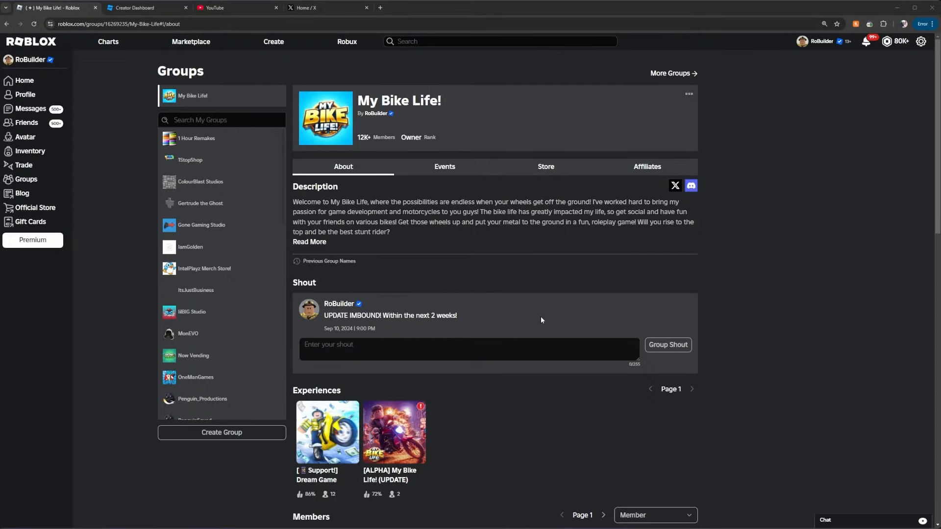
pyautogui.scroll(-3)
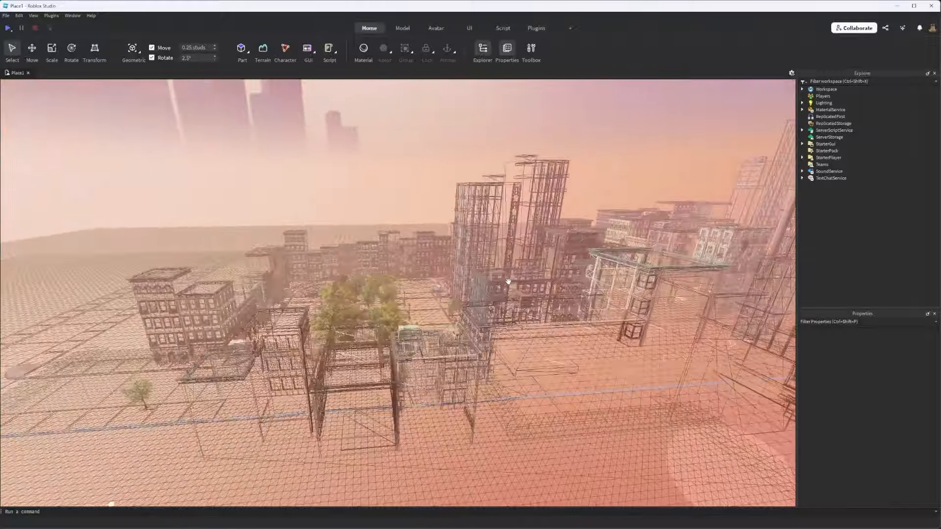
# Bring the Roblox Studio window with the city place back into view
pyautogui.click(6, 27)
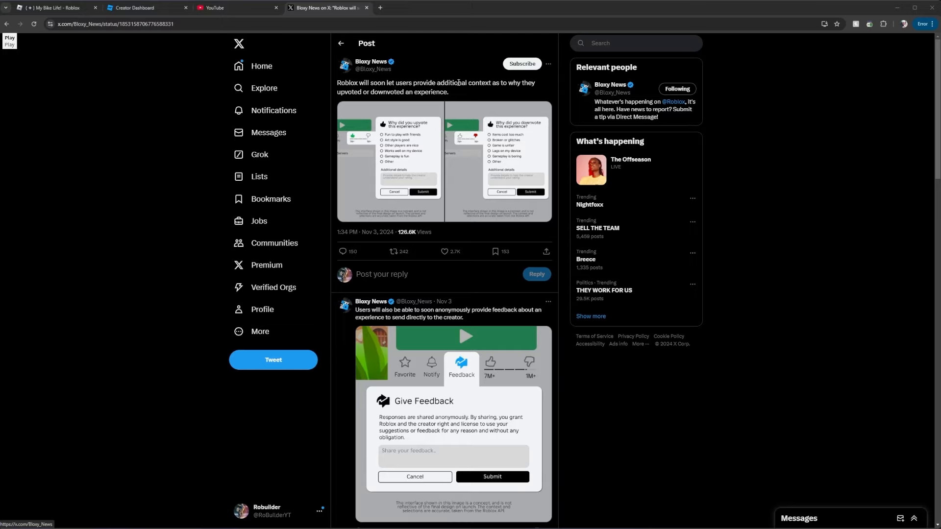
pyautogui.moveTo(376, 100)
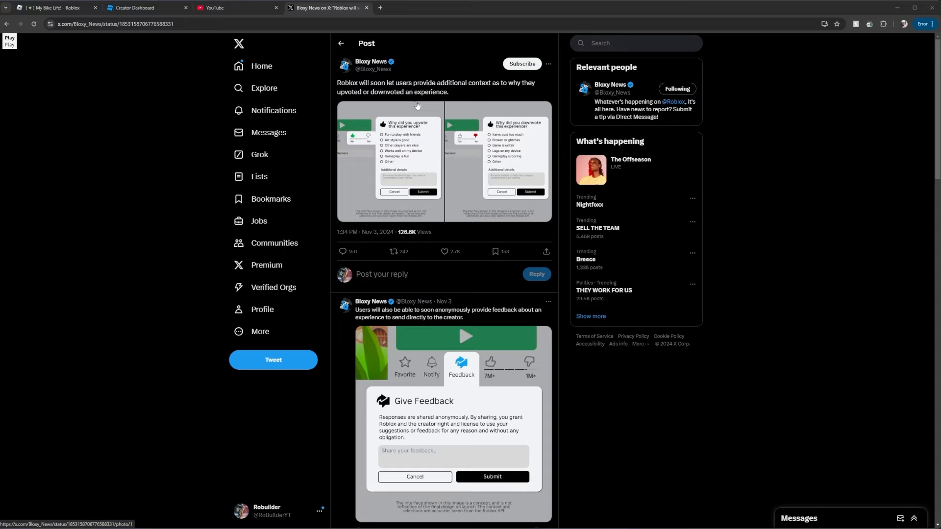
pyautogui.moveTo(398, 163)
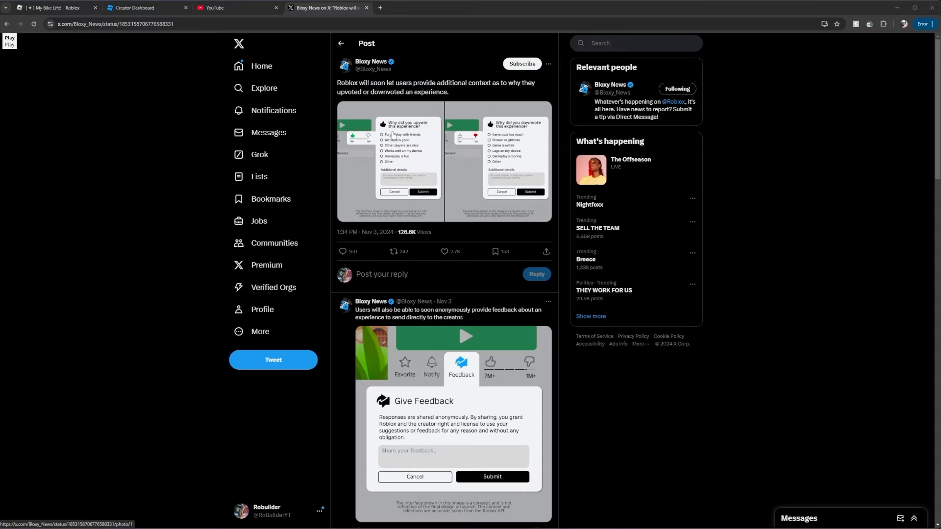
pyautogui.moveTo(396, 131)
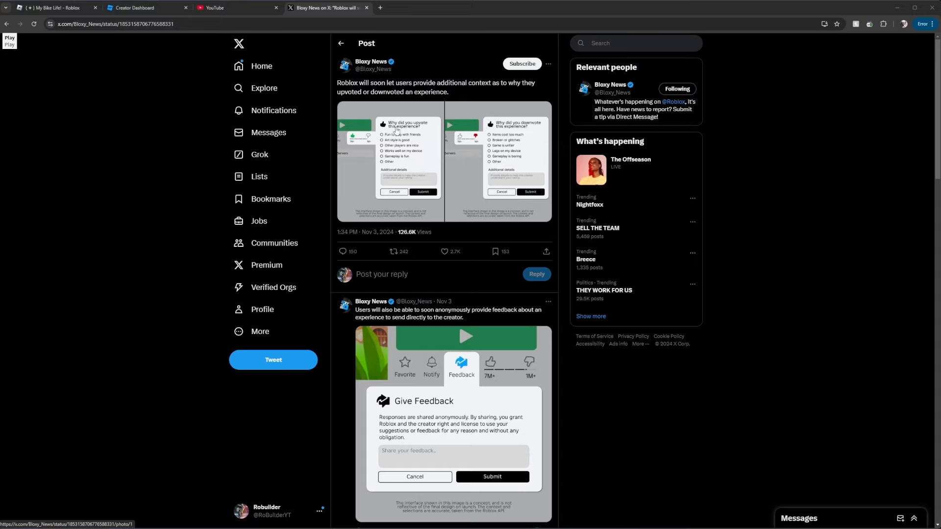
pyautogui.moveTo(388, 170)
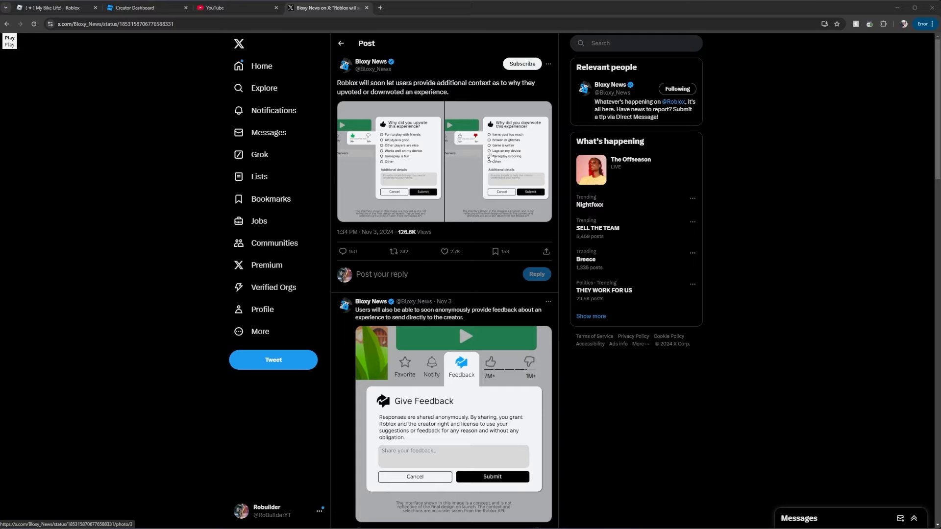
pyautogui.moveTo(530, 177)
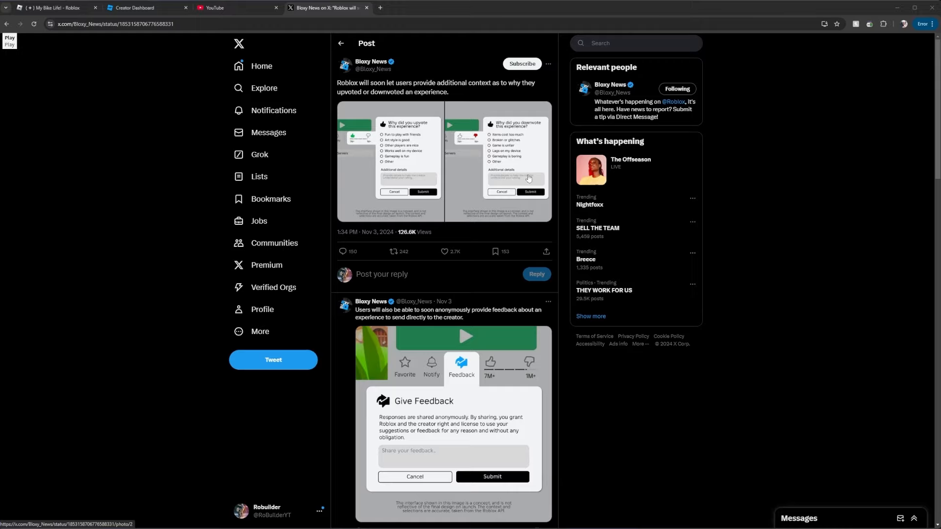
# Look through the Bloxy News post's images about vote explanations and like it
pyautogui.scroll(-3)
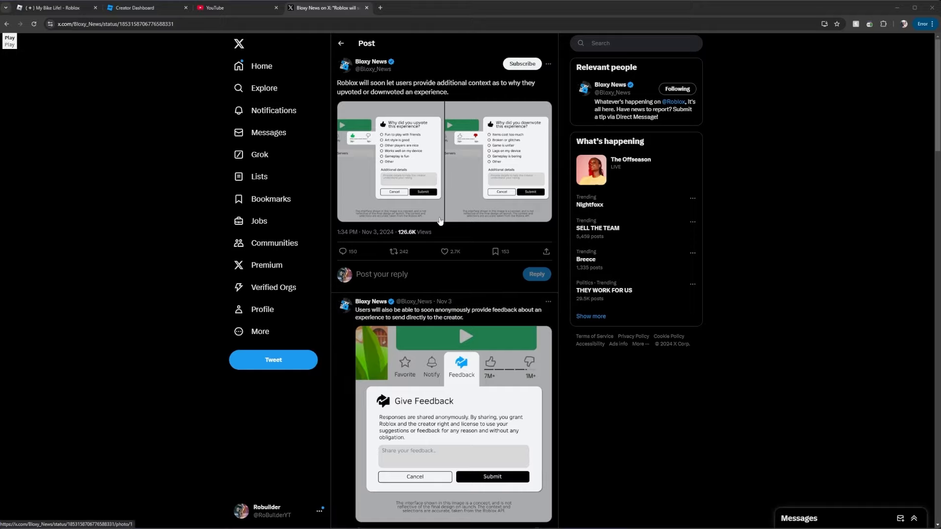
pyautogui.scroll(-3)
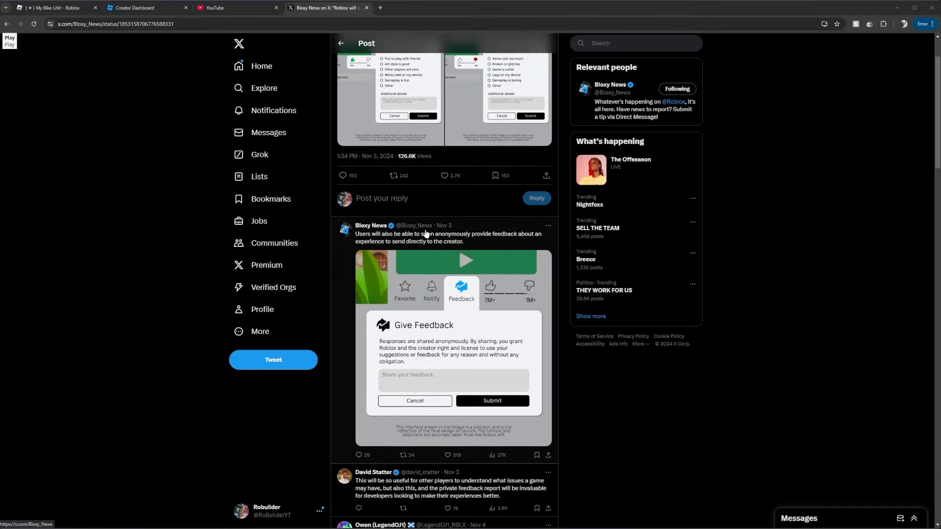
pyautogui.scroll(3)
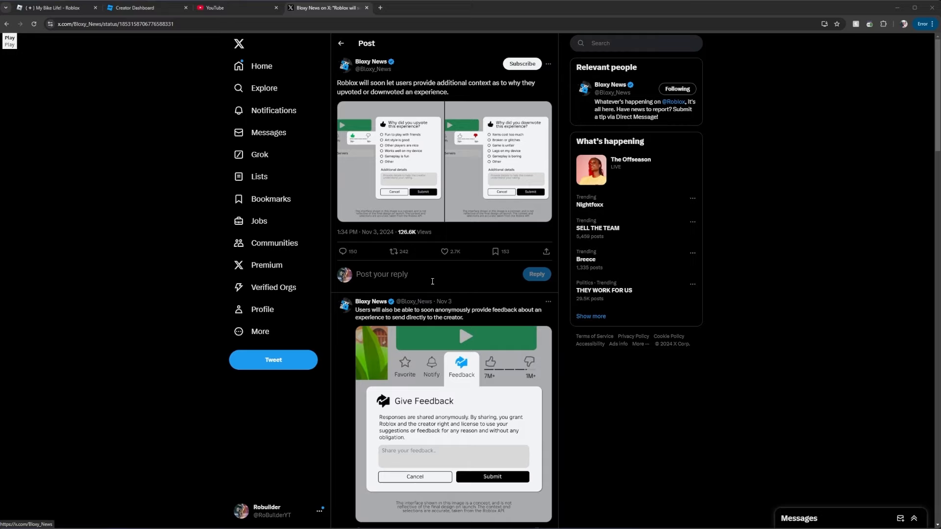
pyautogui.moveTo(434, 217)
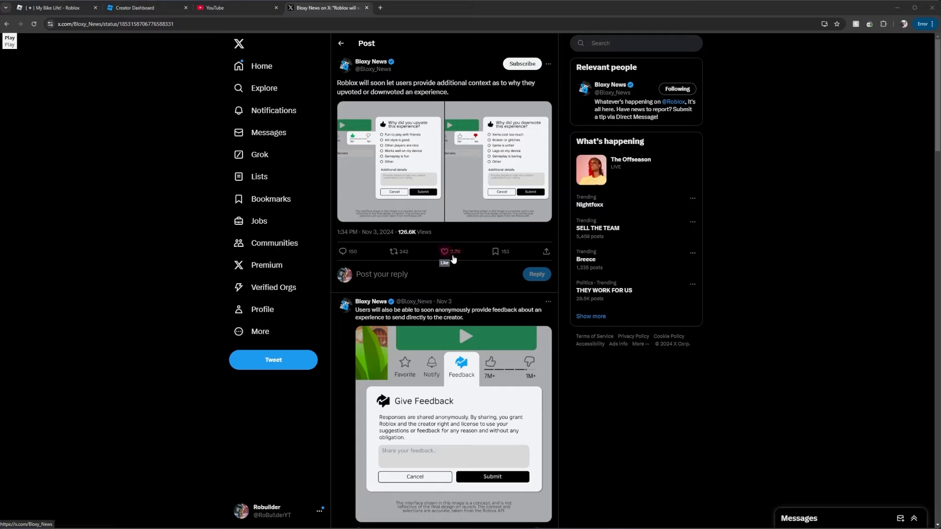
pyautogui.click(442, 251)
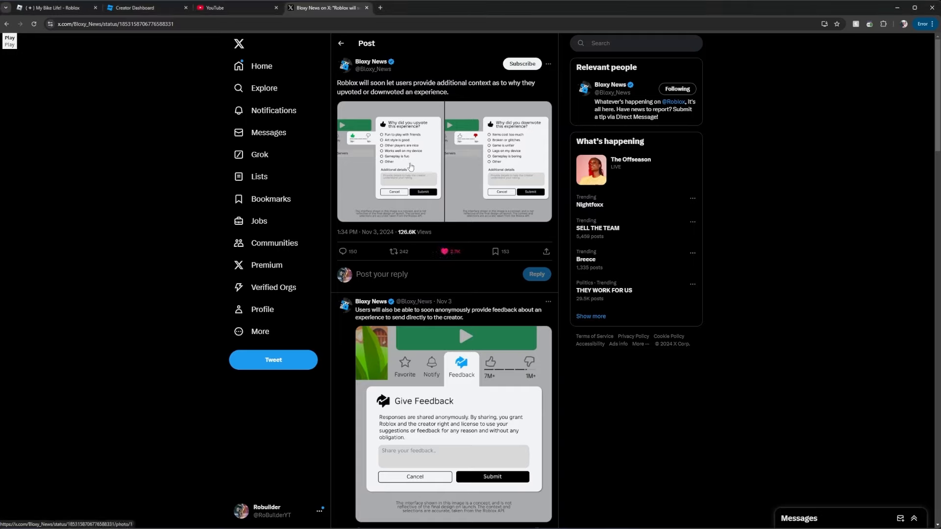
# Return to the My Bike Life group page in the Roblox tab
pyautogui.click(54, 8)
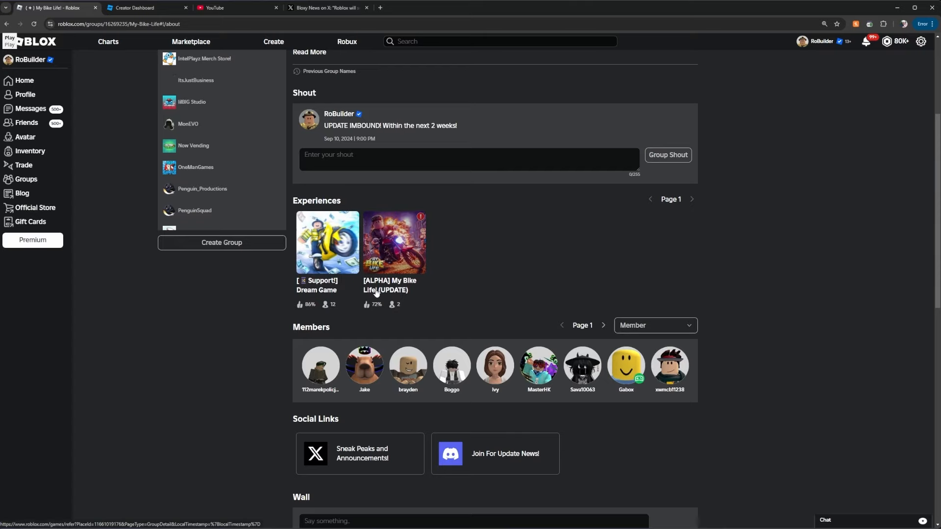
pyautogui.moveTo(374, 311)
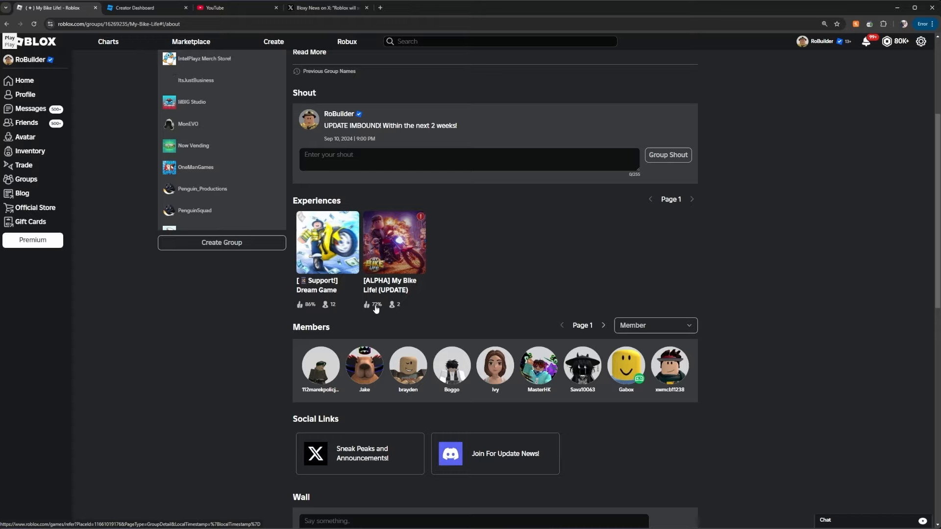
pyautogui.moveTo(412, 300)
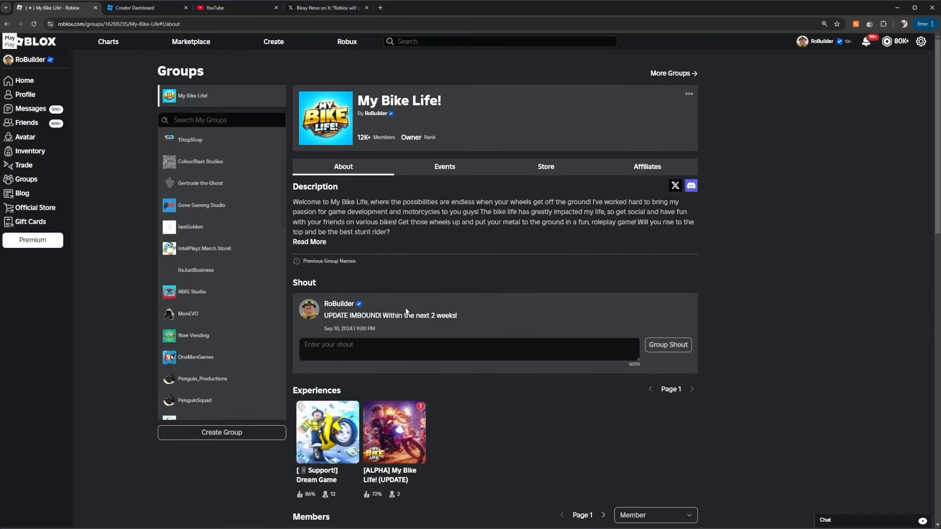
pyautogui.click(23, 80)
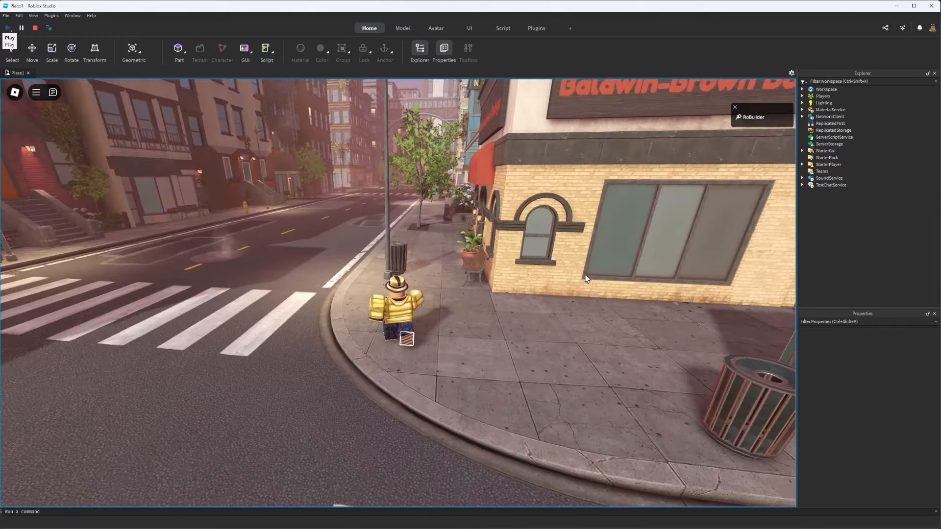
# Switch to Roblox Studio to play-test the city place with the avatar on the streets
pyautogui.click(6, 27)
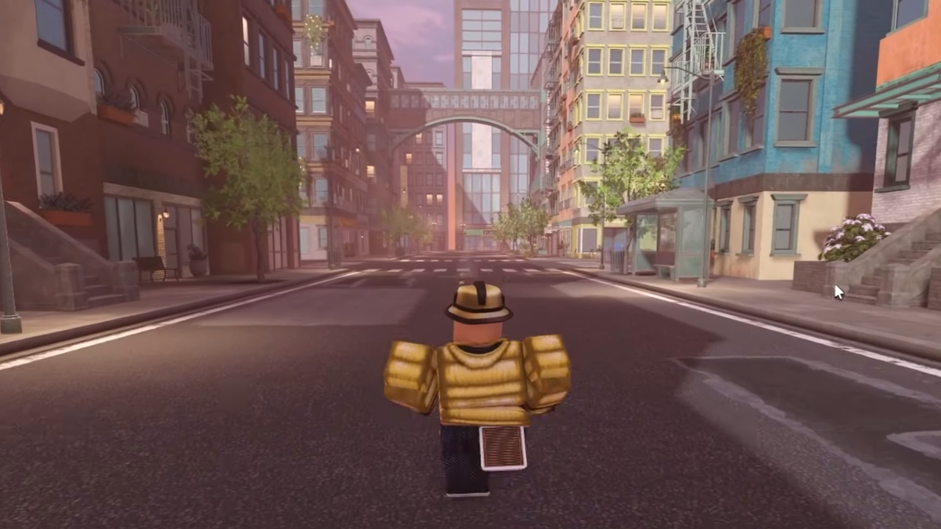